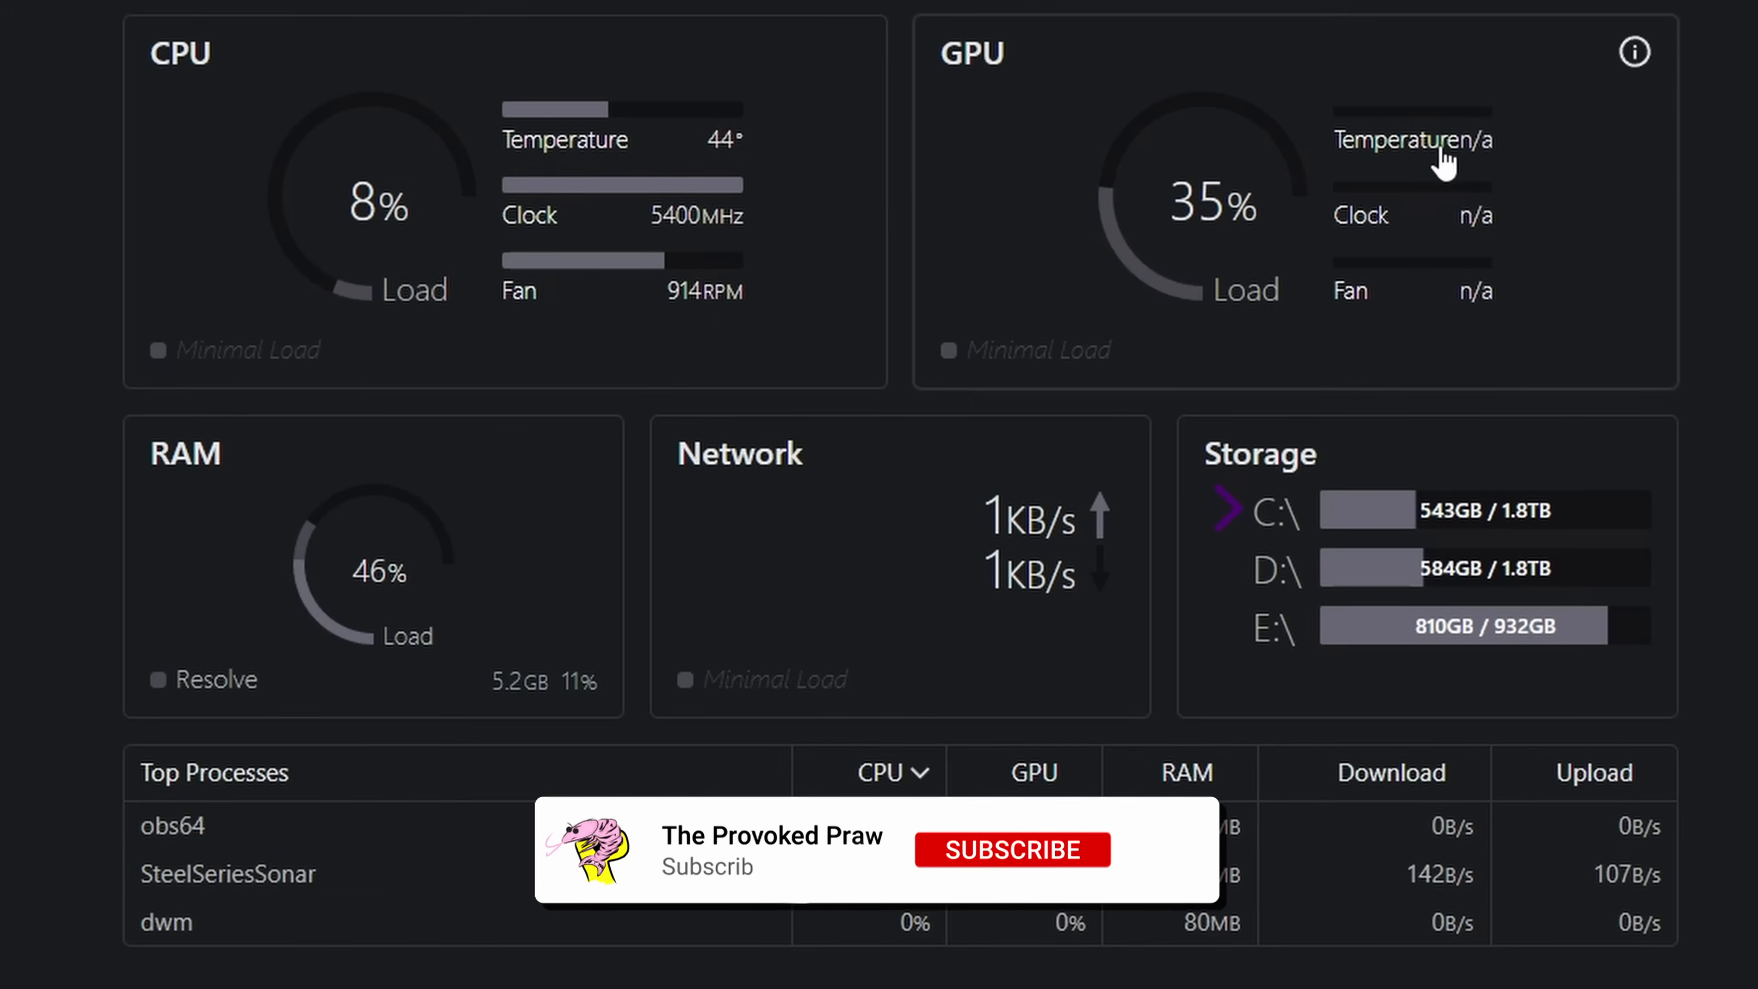
# Reveal the GPU panel's primary GPU, the AMD Radeon RX 9070 XT.
pyautogui.click(1633, 51)
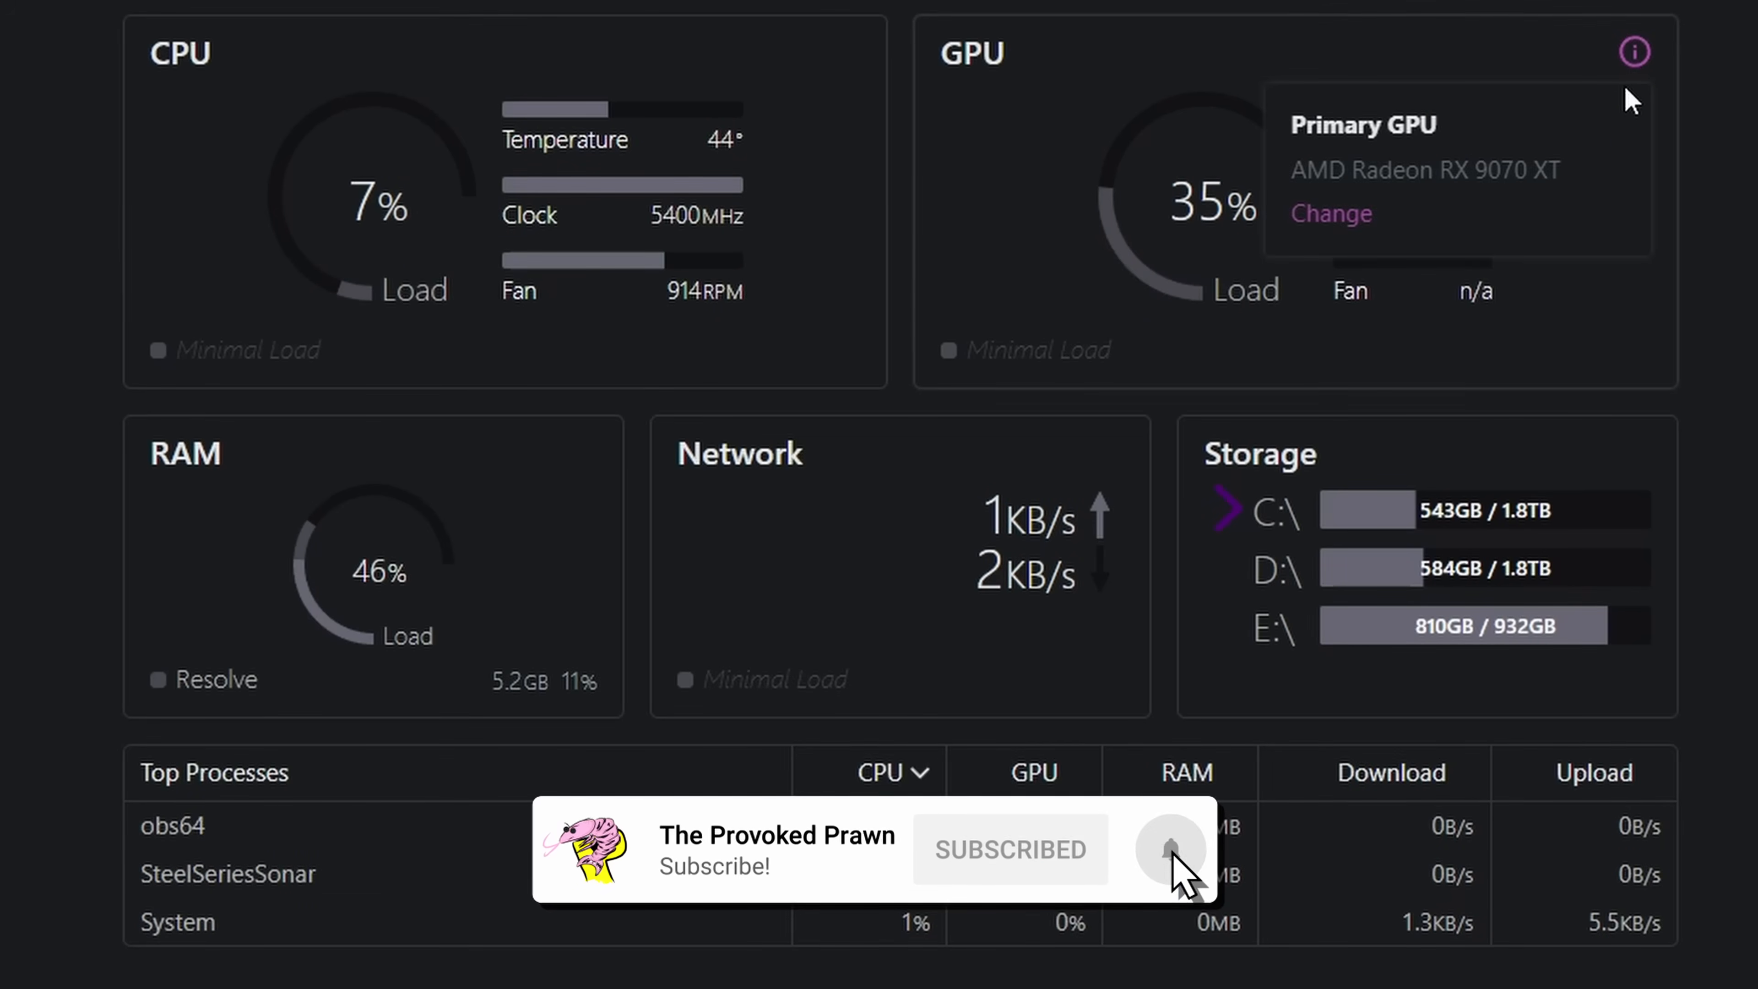
# Change the primary GPU to Intel(R) Graphics, which reports 31° and 2000MHz.
pyautogui.click(1329, 213)
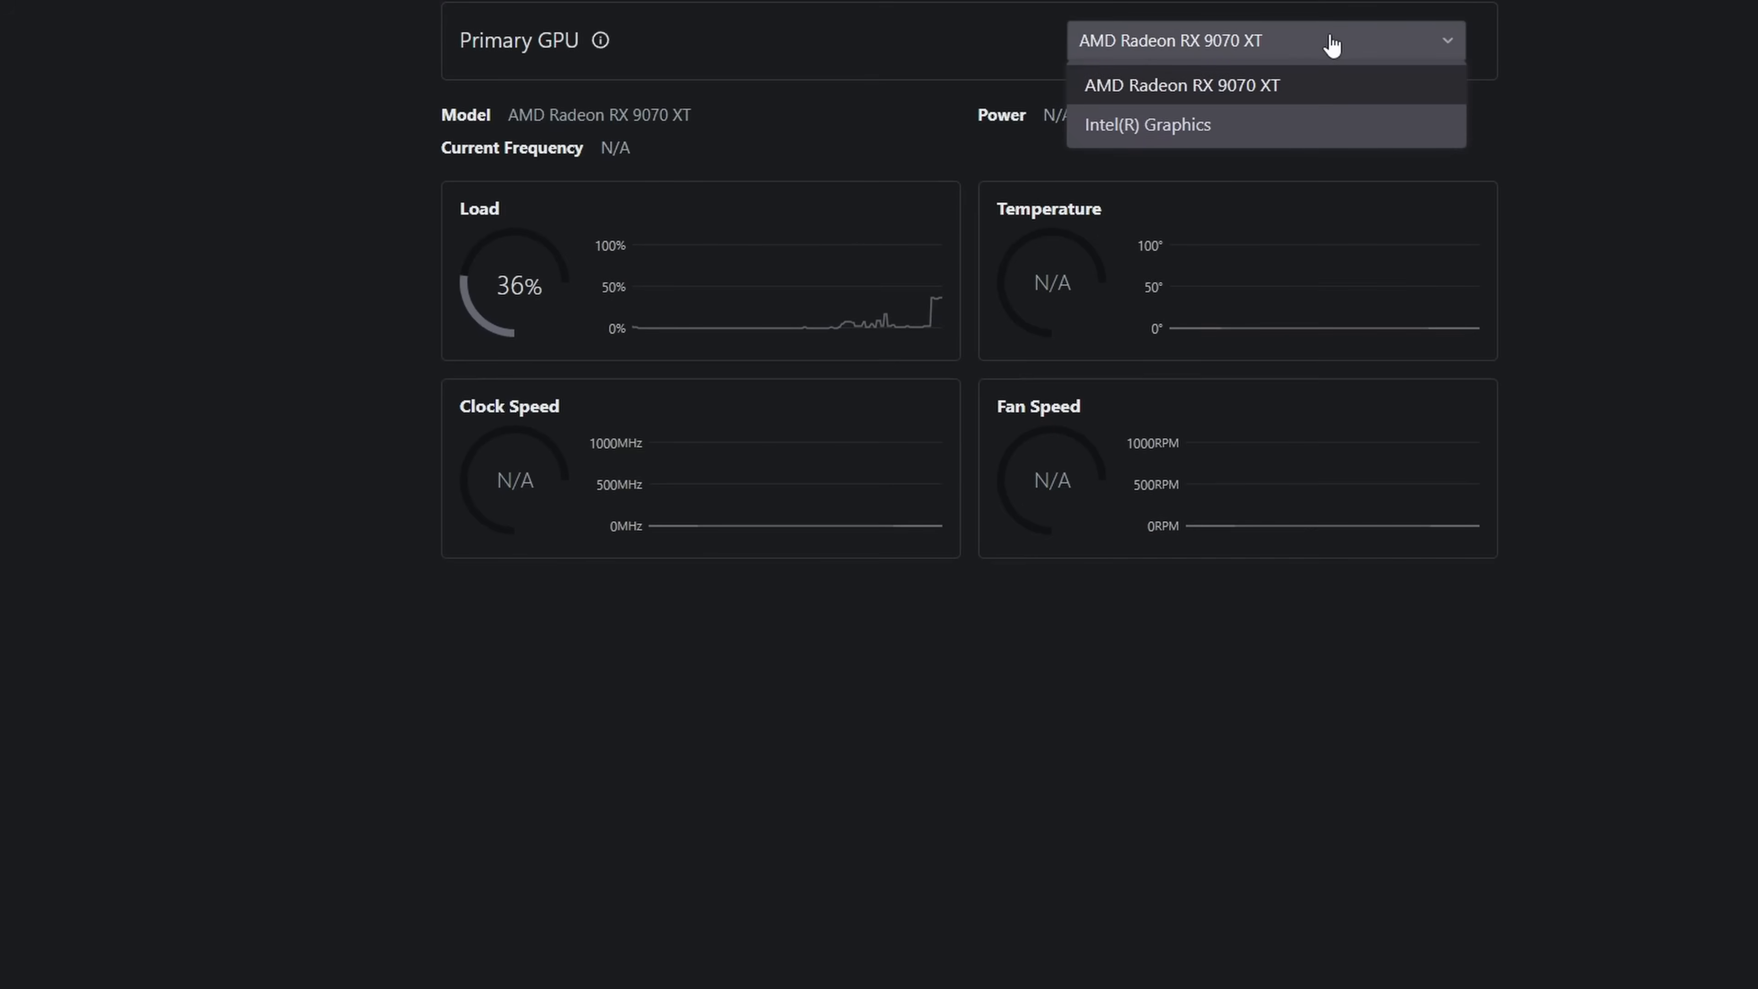
pyautogui.moveTo(1355, 107)
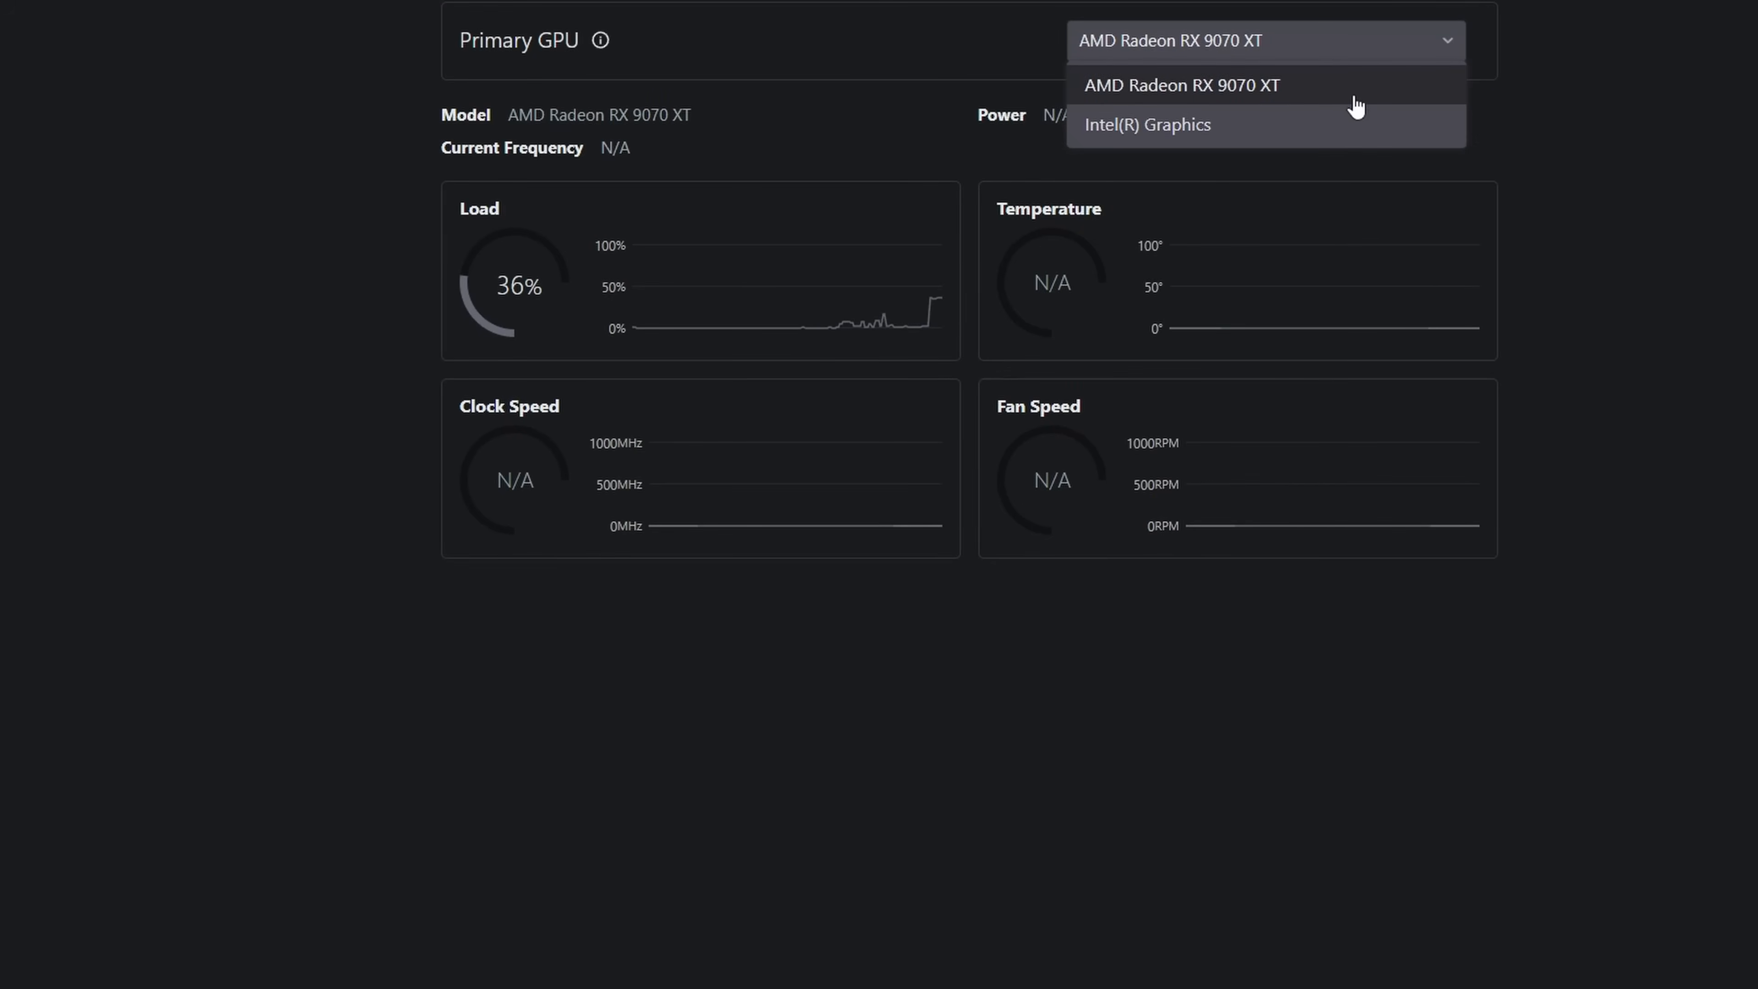
pyautogui.moveTo(1339, 78)
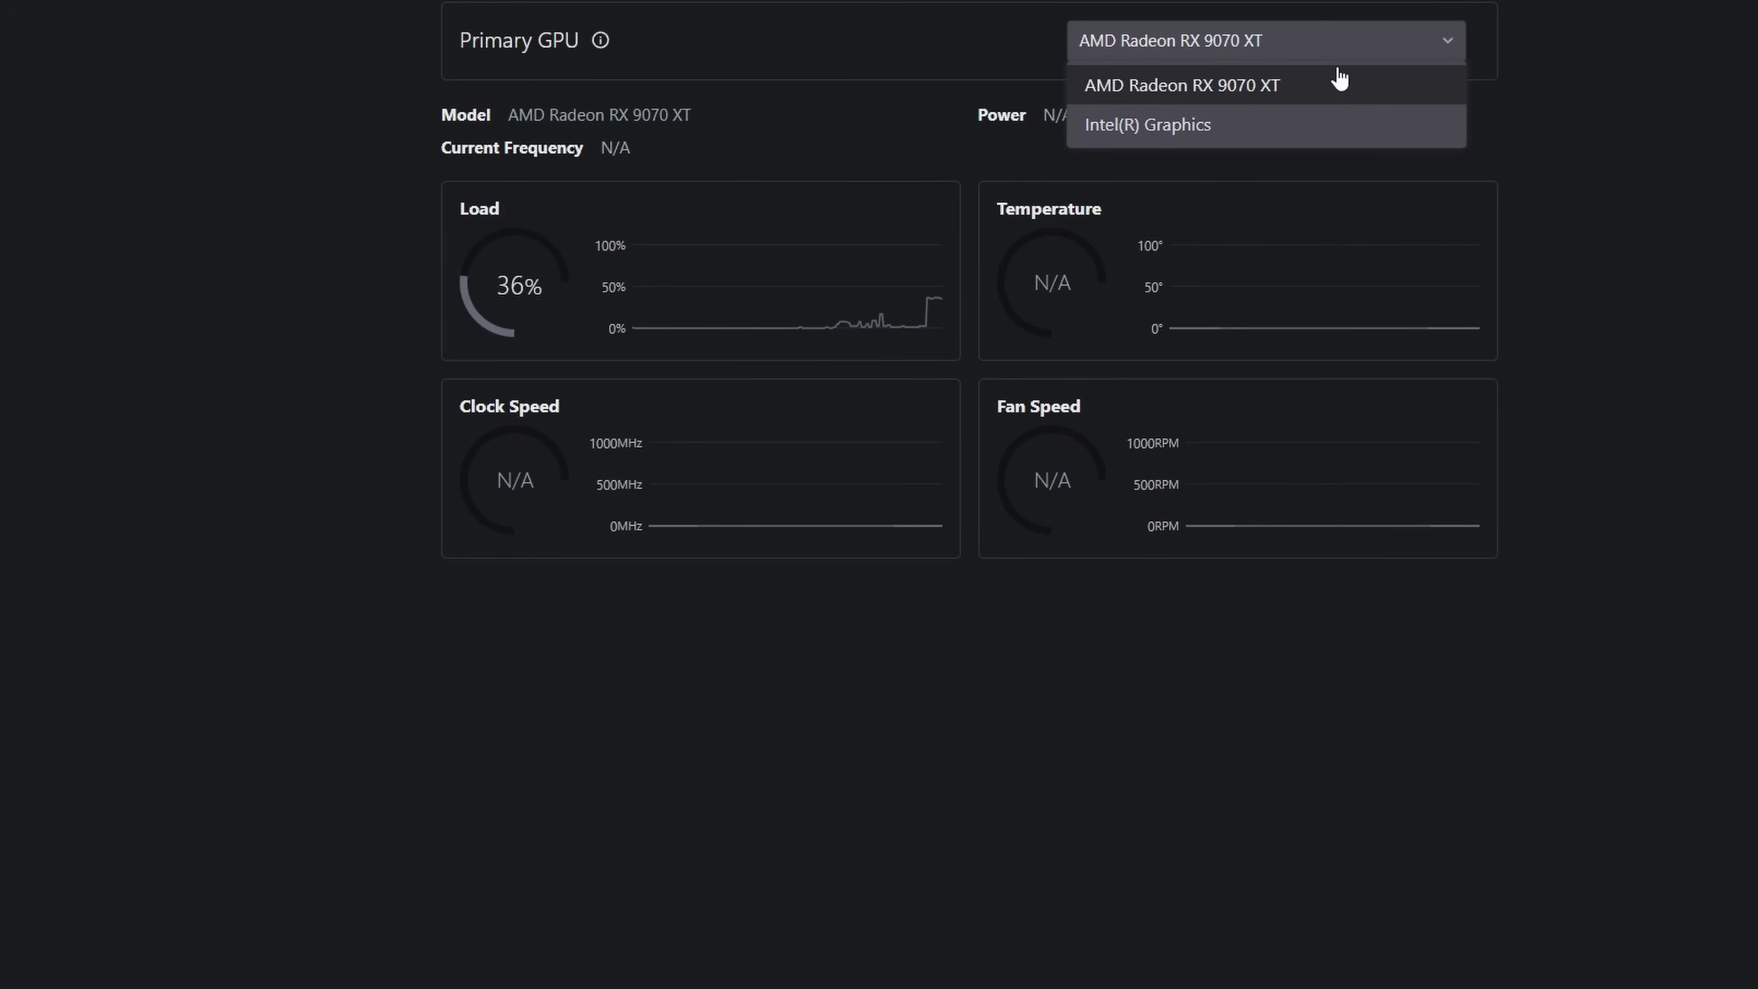
pyautogui.moveTo(1216, 125)
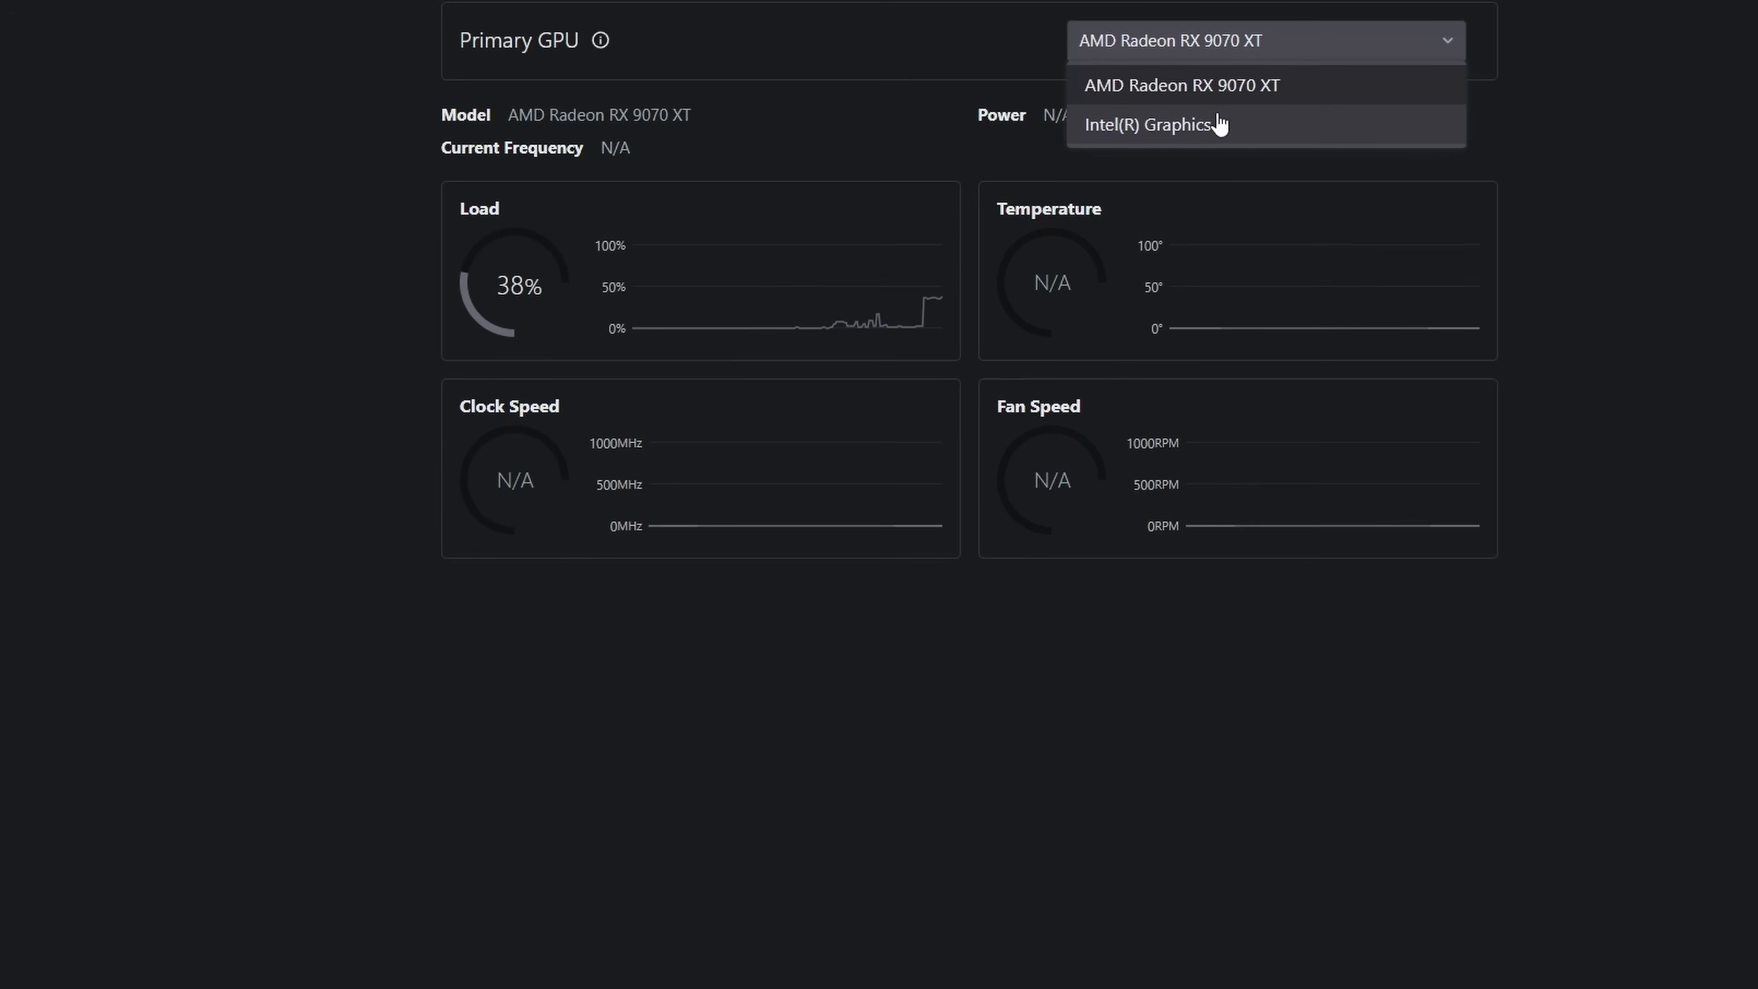
pyautogui.click(1148, 123)
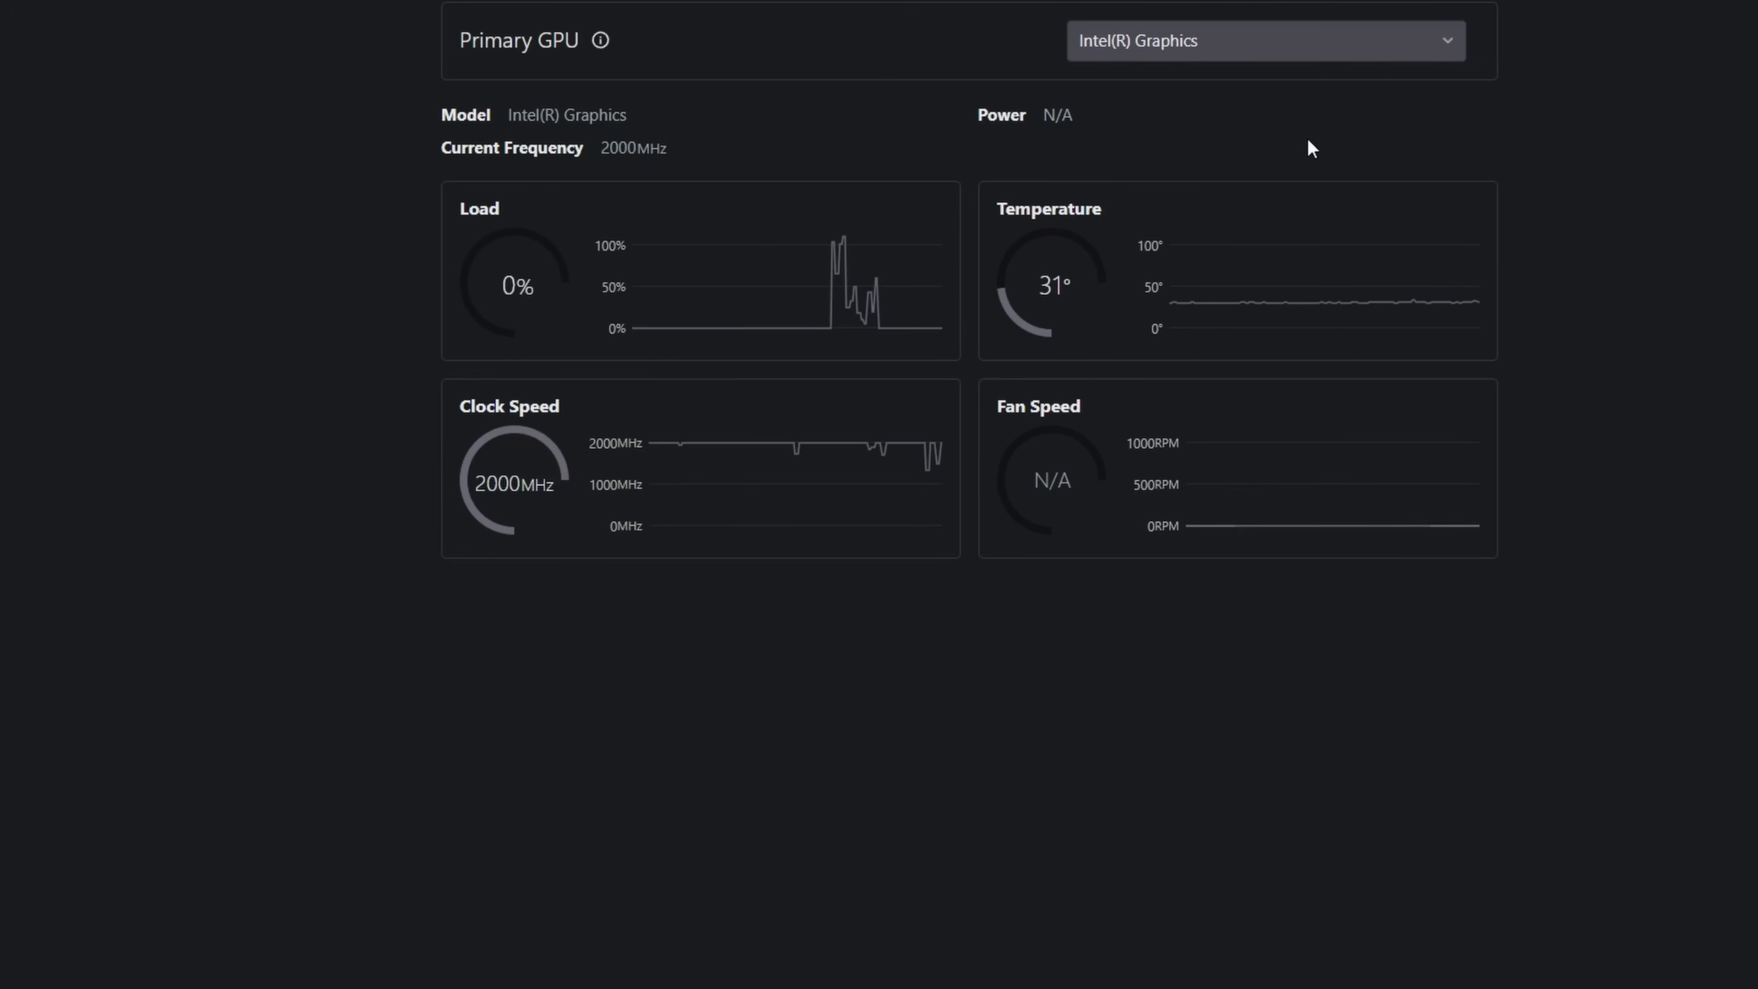
pyautogui.moveTo(1023, 285)
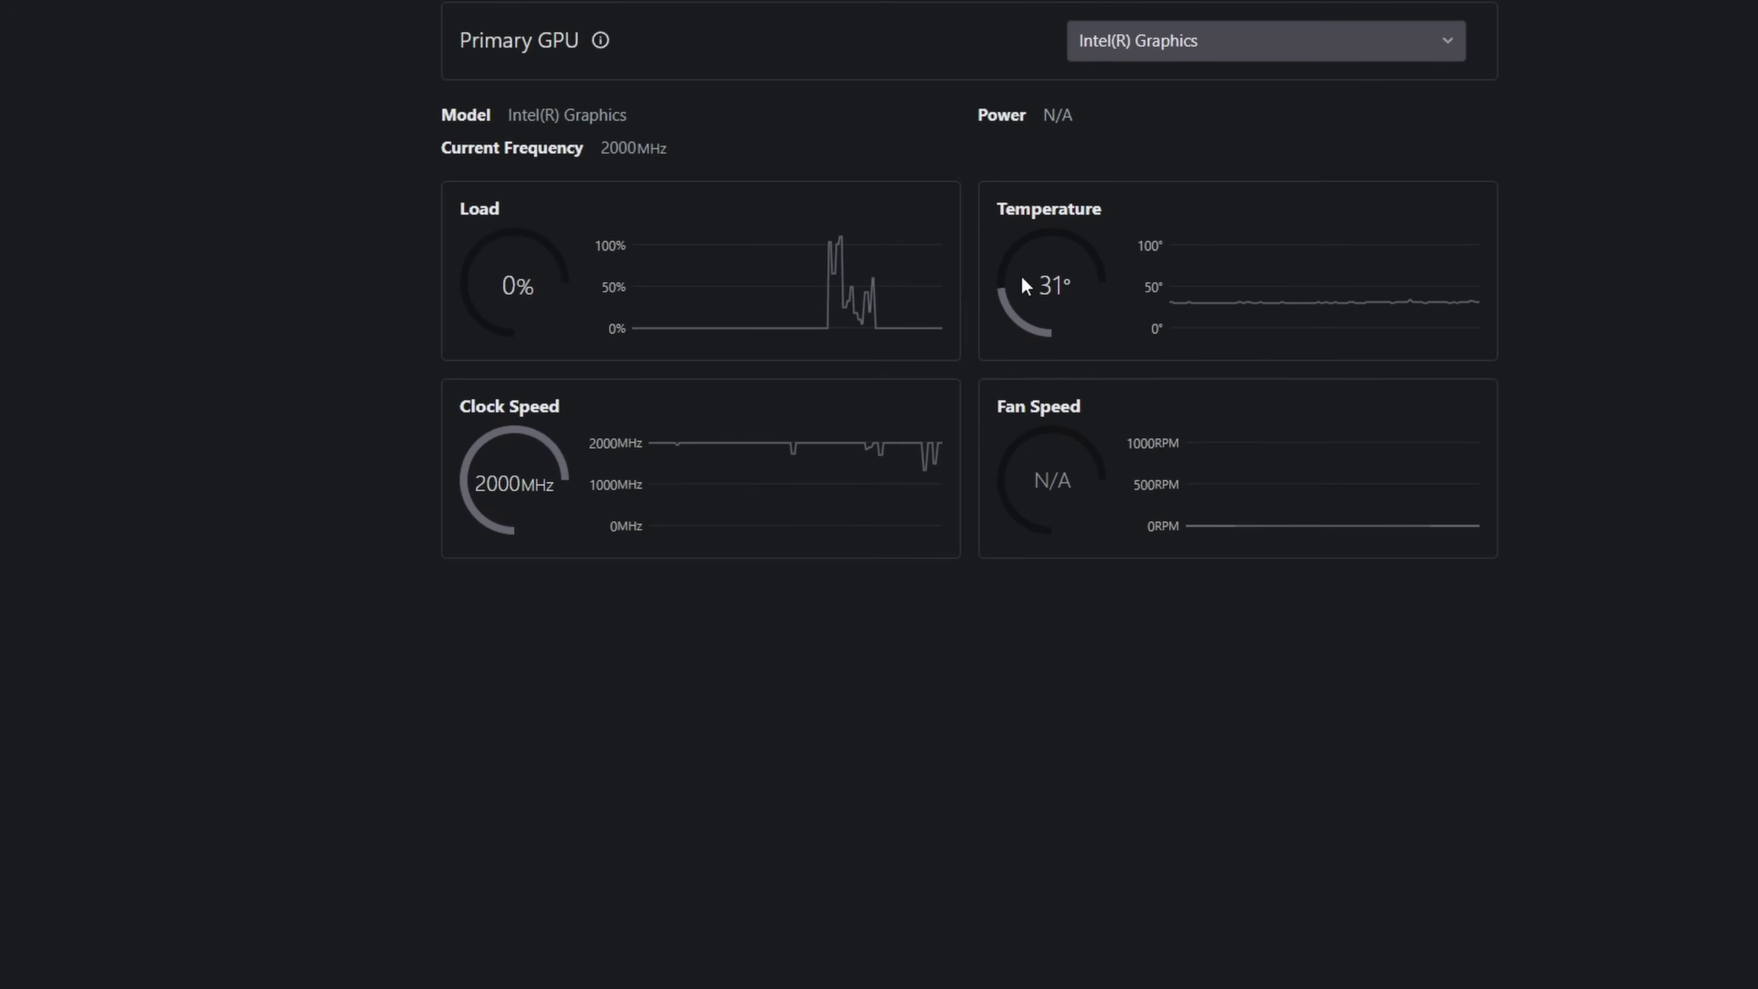
pyautogui.moveTo(1230, 77)
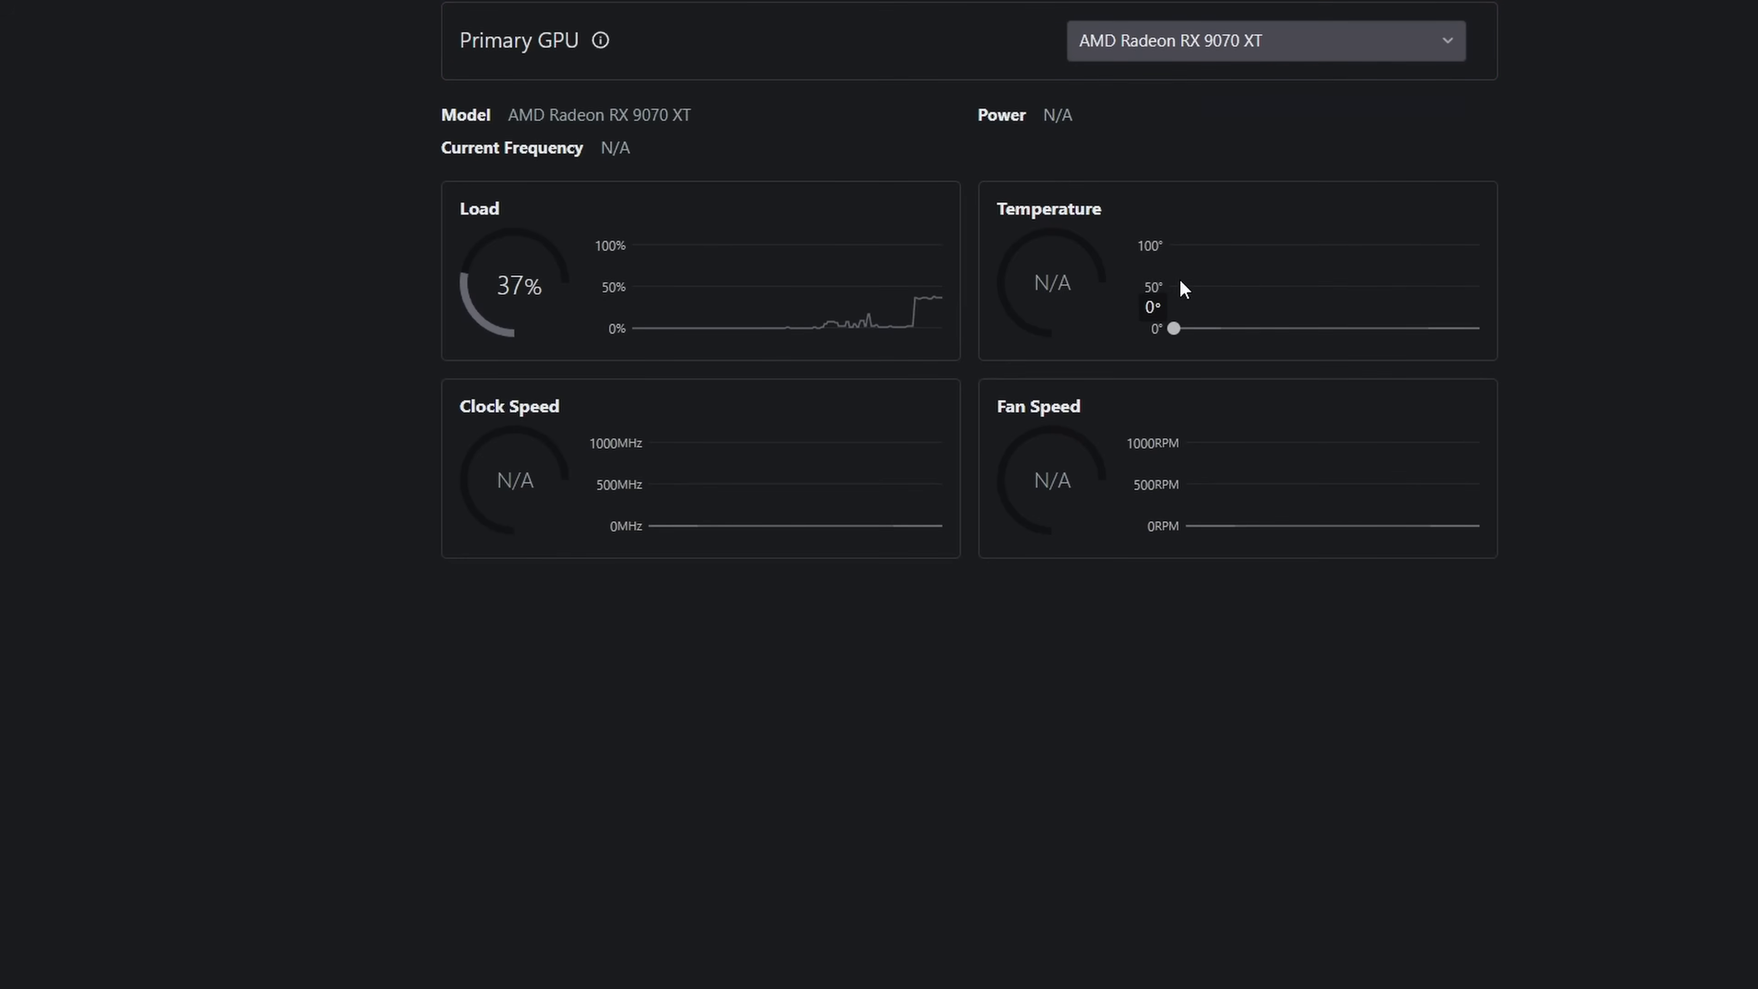
# In General settings, choose DirectX 12 as graphics API, keeping the High Performance adapter.
pyautogui.click(53, 84)
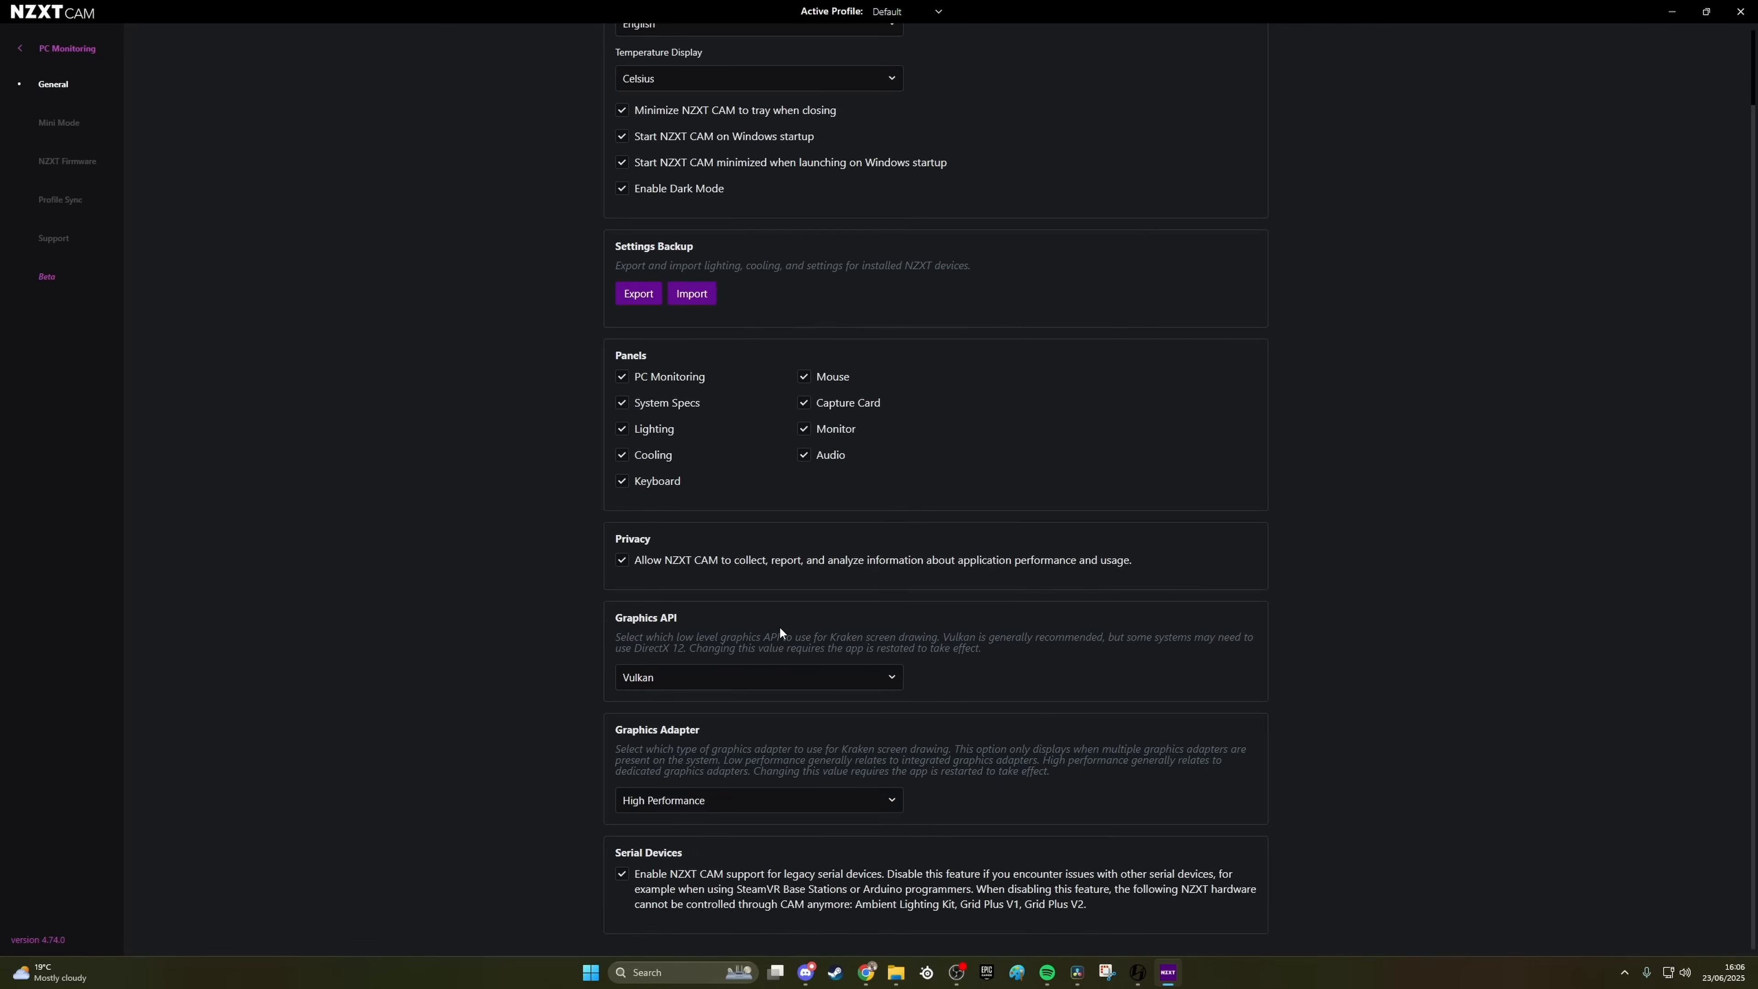
pyautogui.click(759, 675)
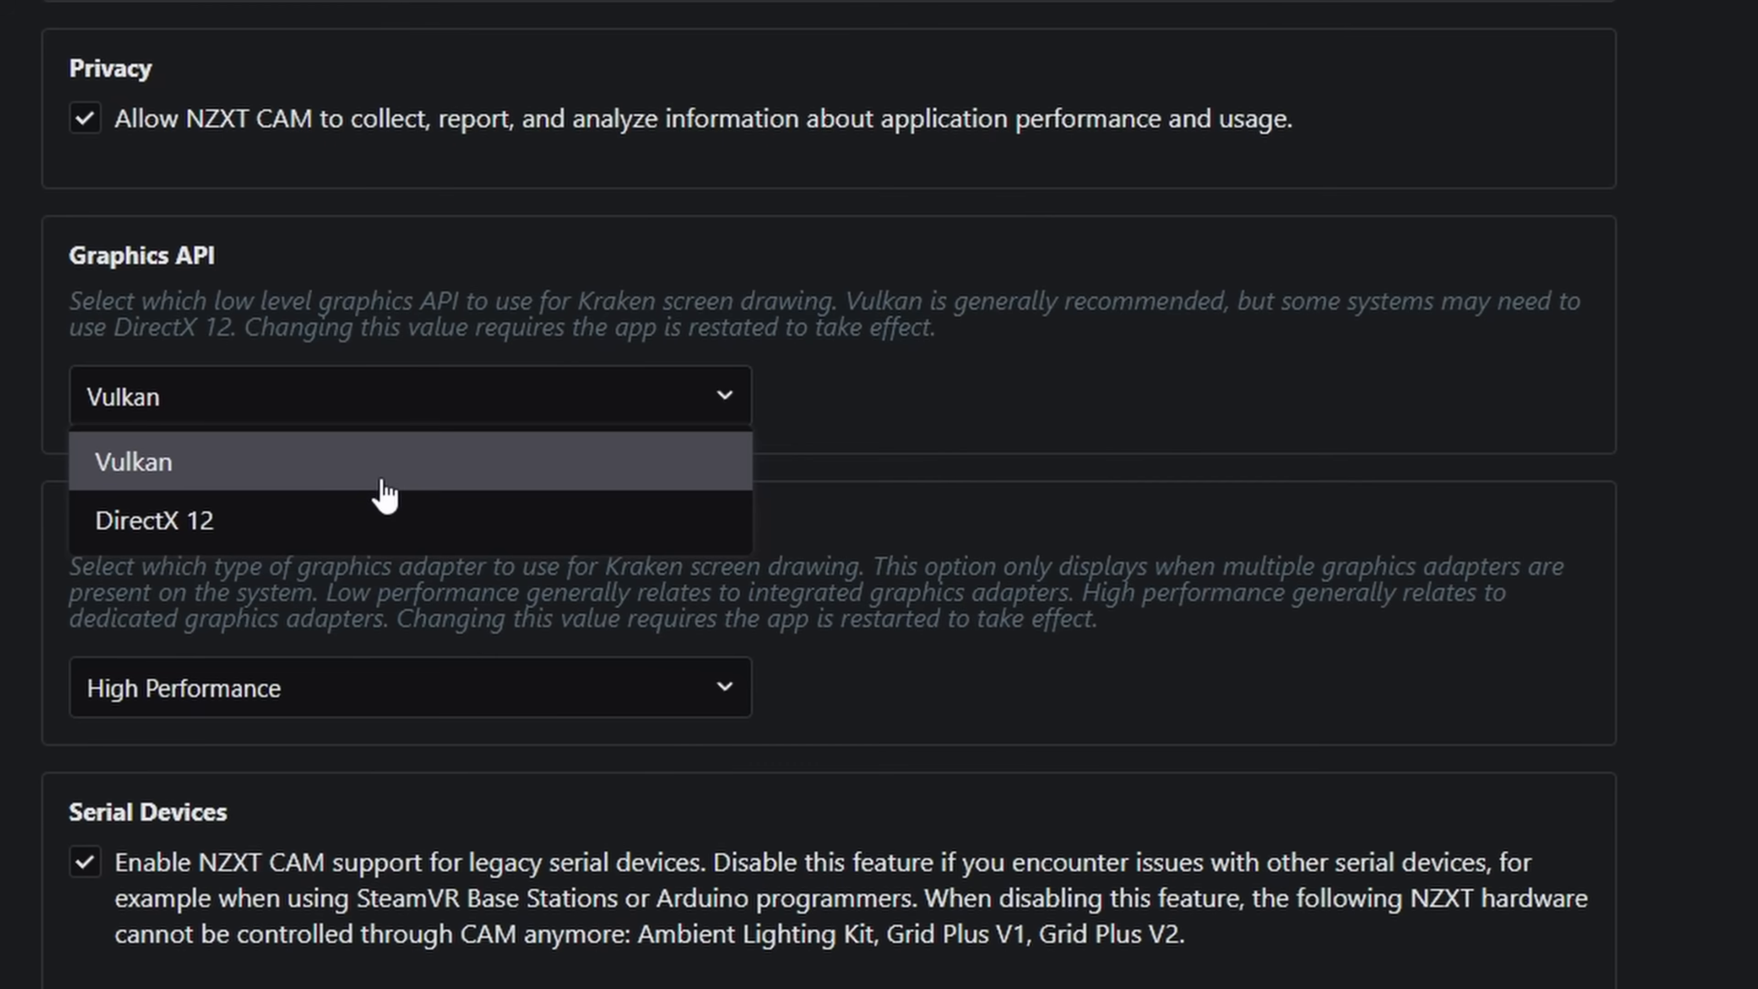
pyautogui.click(155, 519)
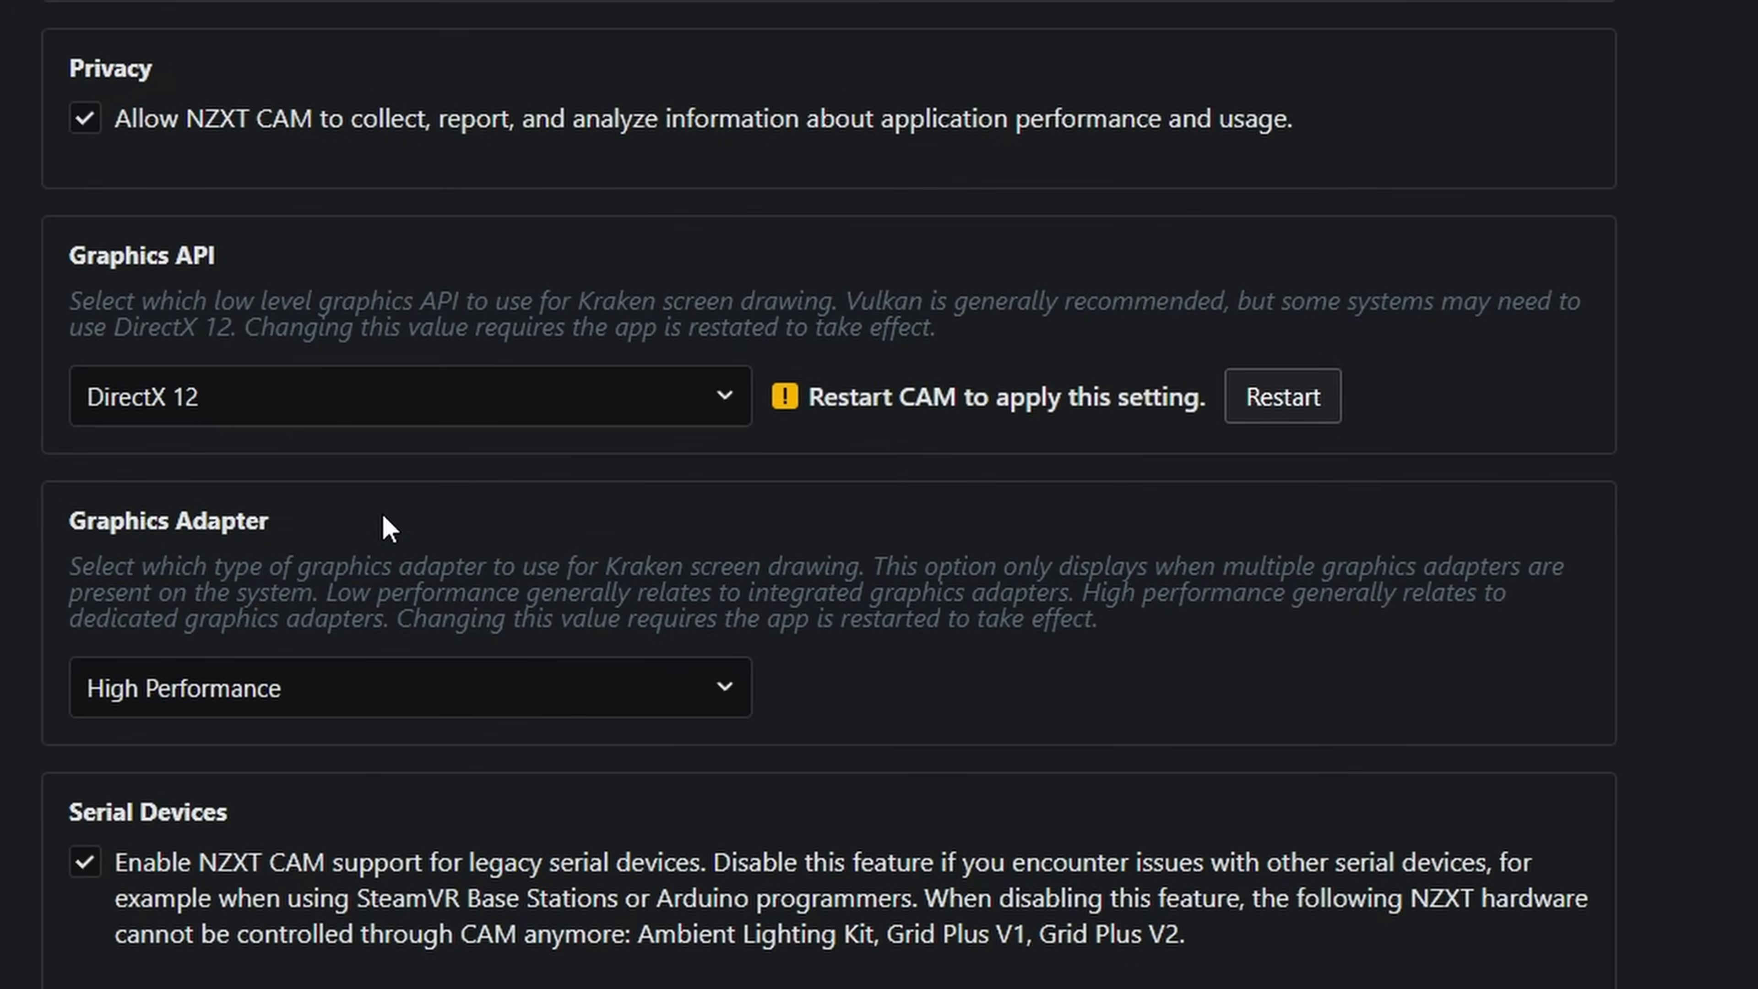
pyautogui.click(409, 688)
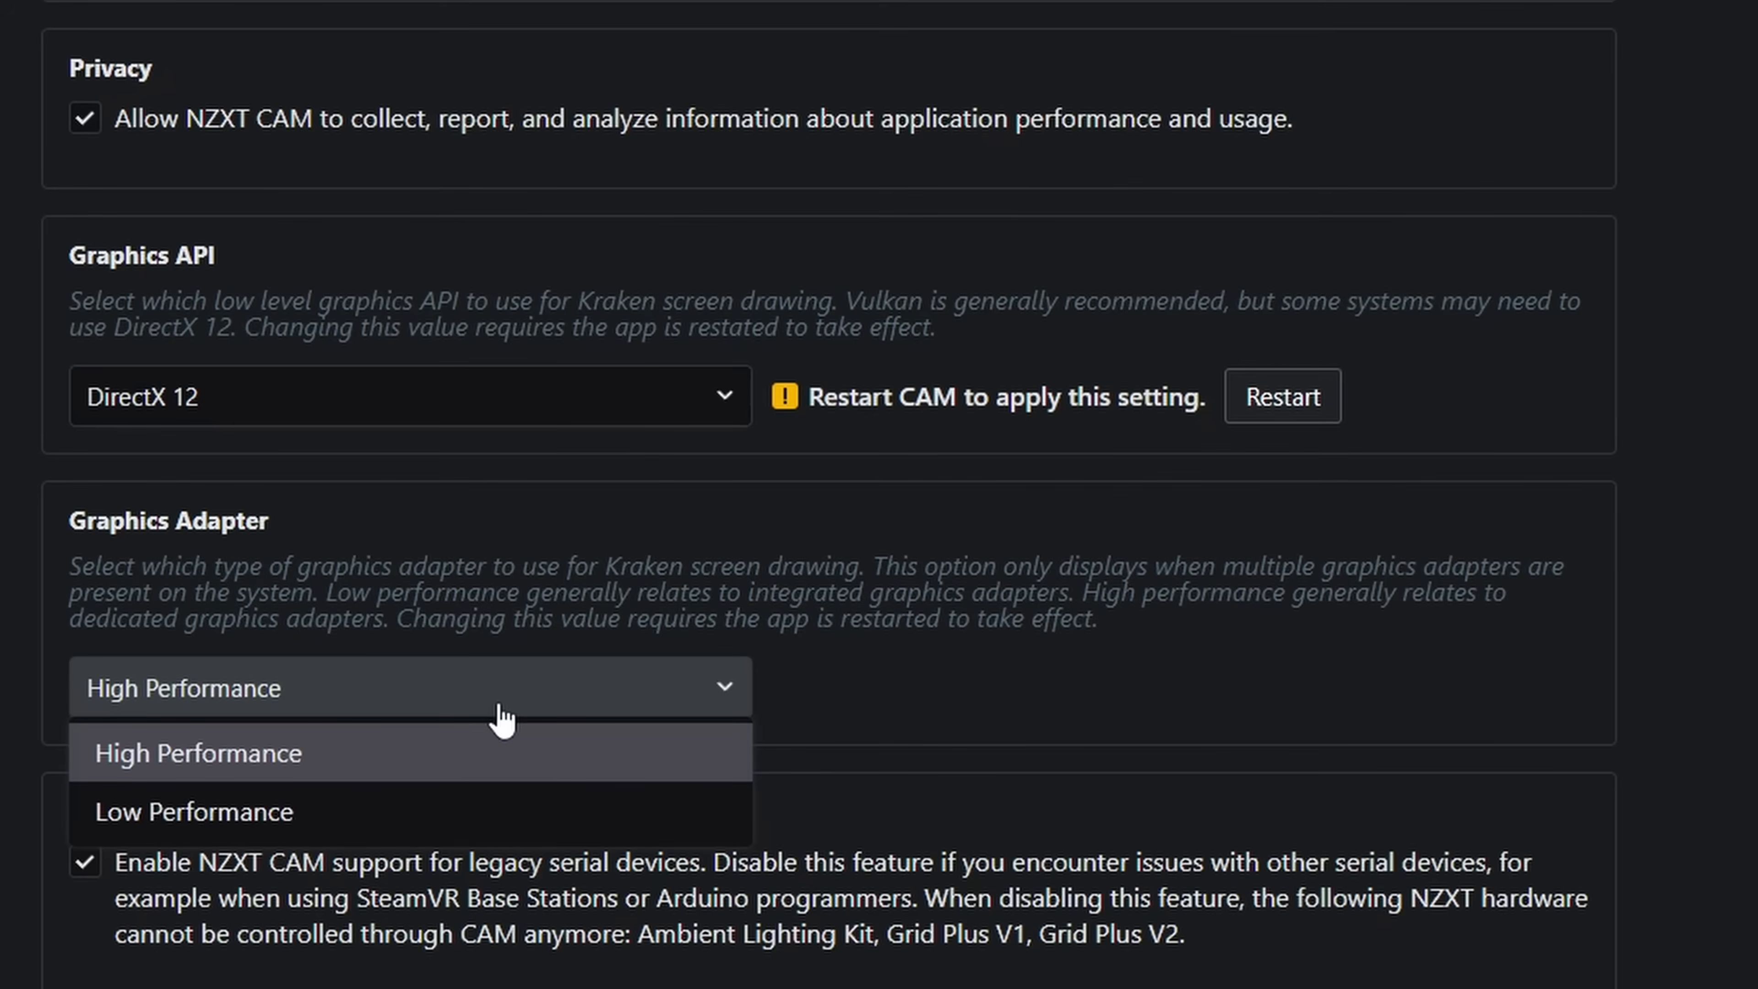
pyautogui.click(199, 752)
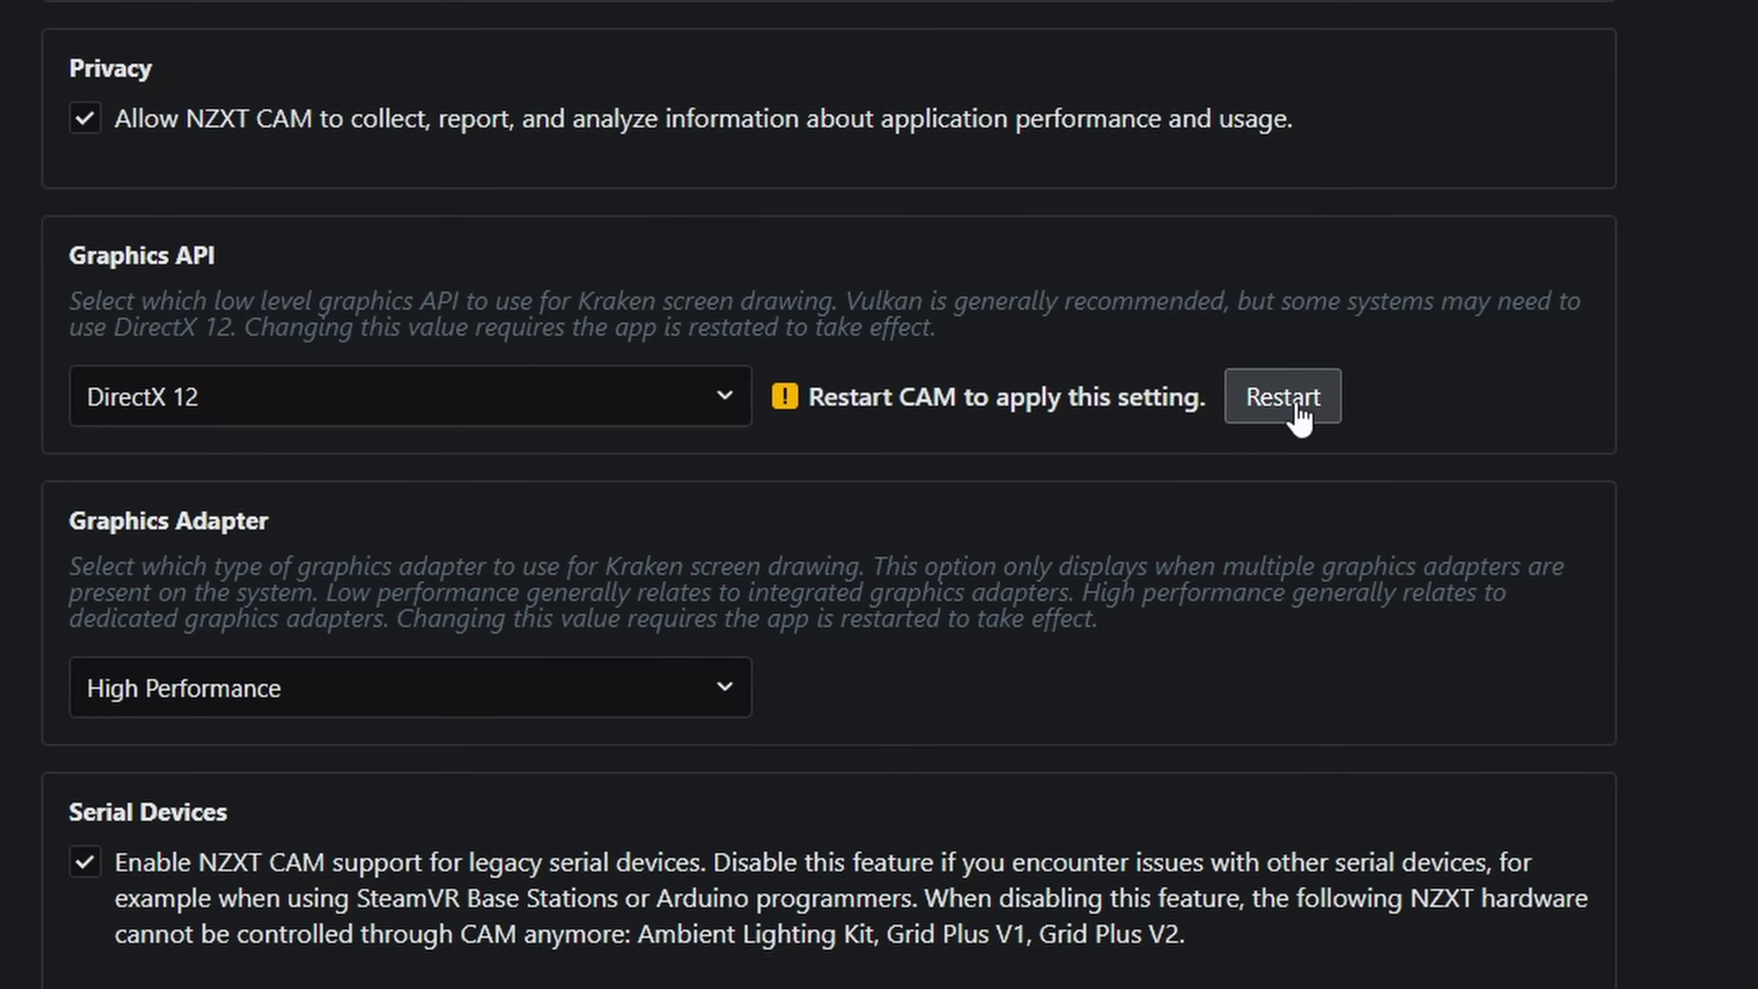
# Restart CAM to apply DirectX 12; GPU temperature still shows n/a.
pyautogui.click(1281, 396)
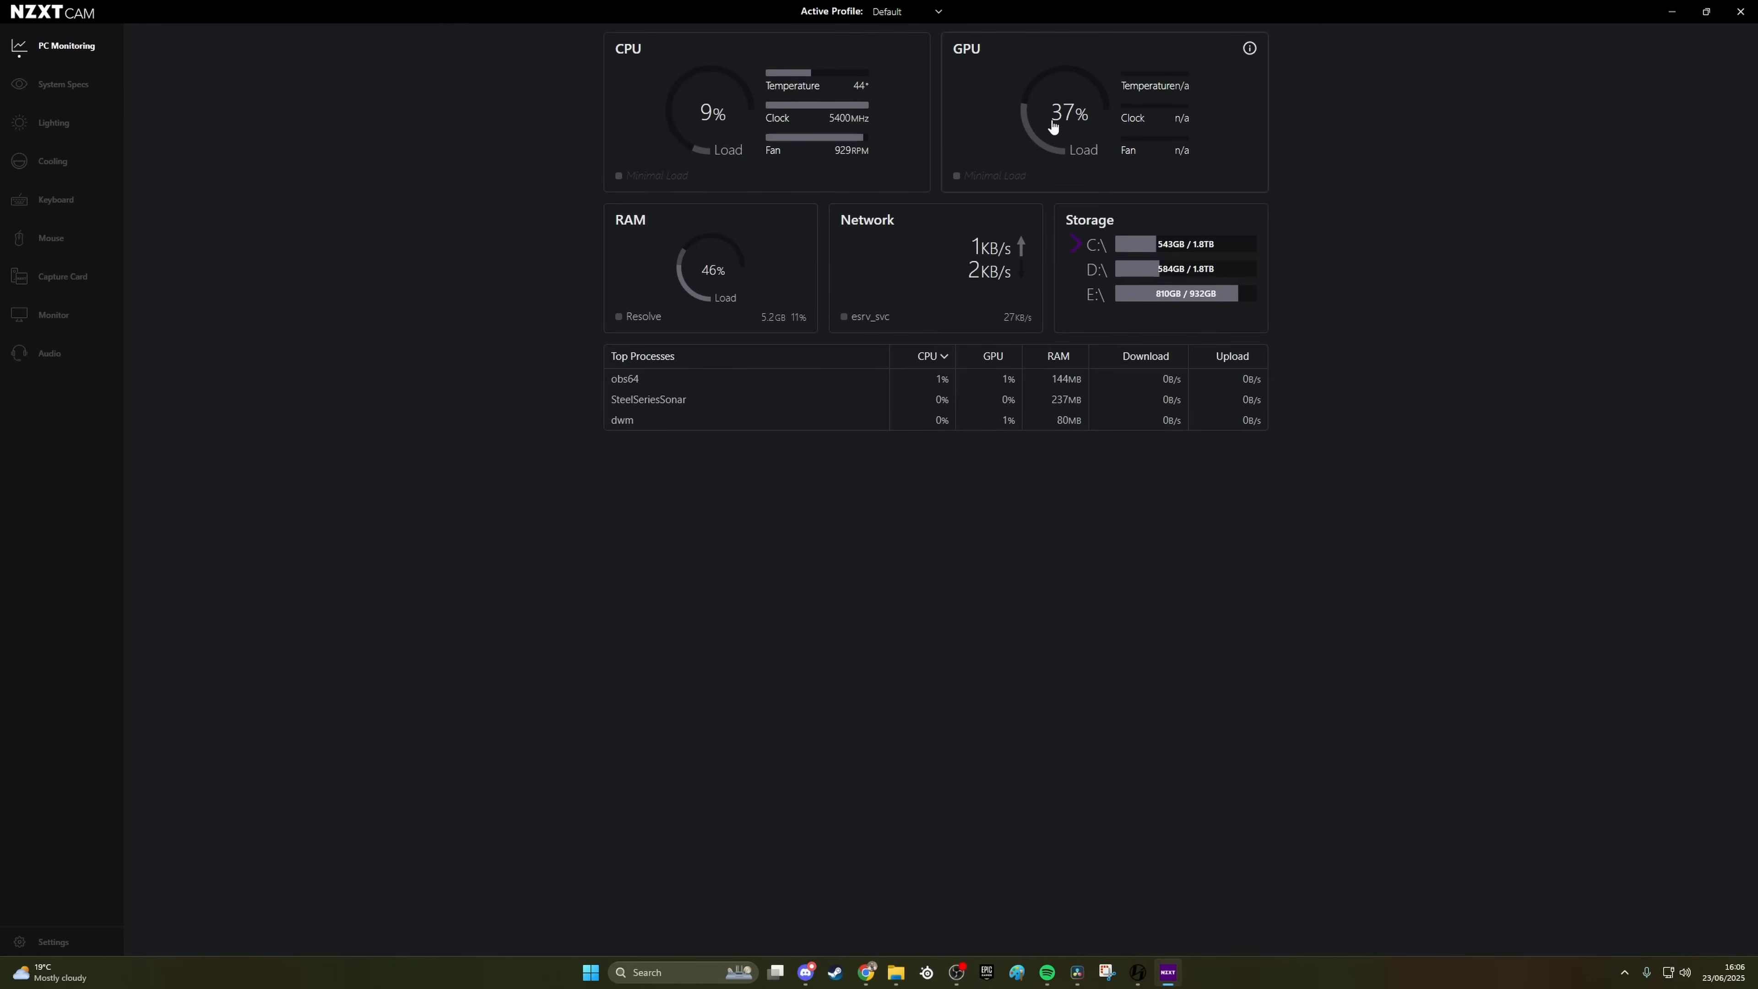